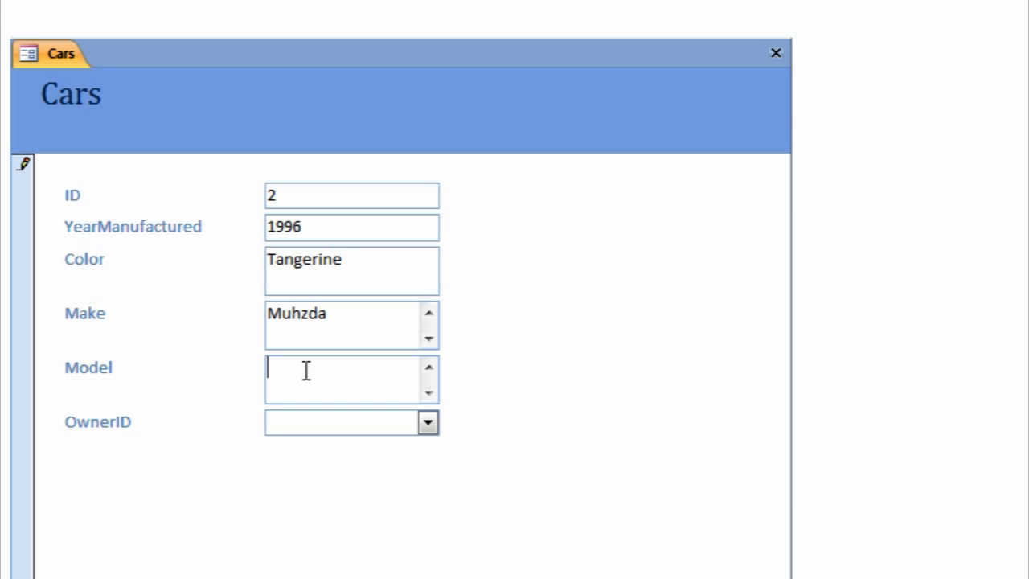
Step: Enter Midget as the model, assign owner 135 Sally Schema, and close the Cars form
text(M)
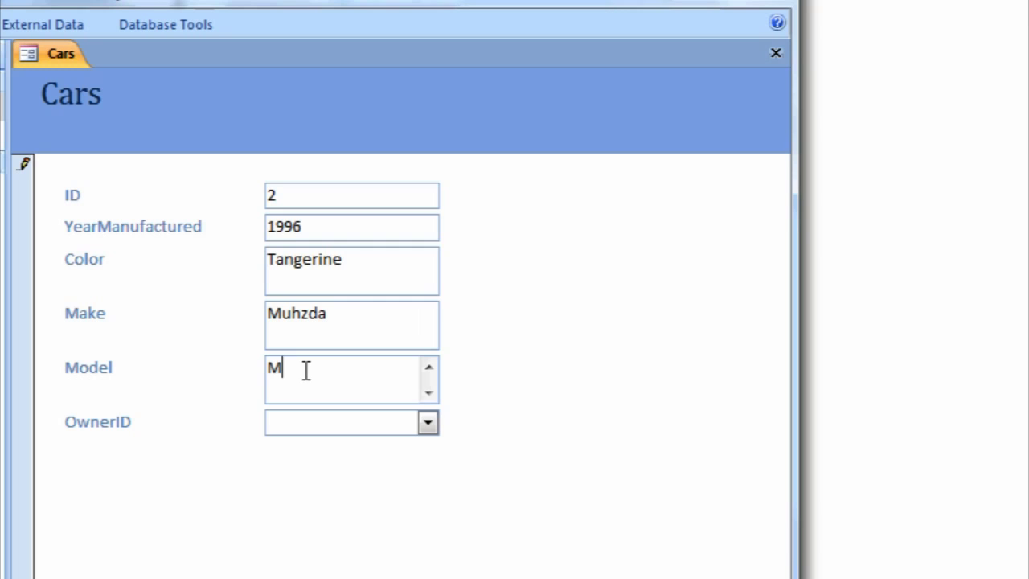
text(idget)
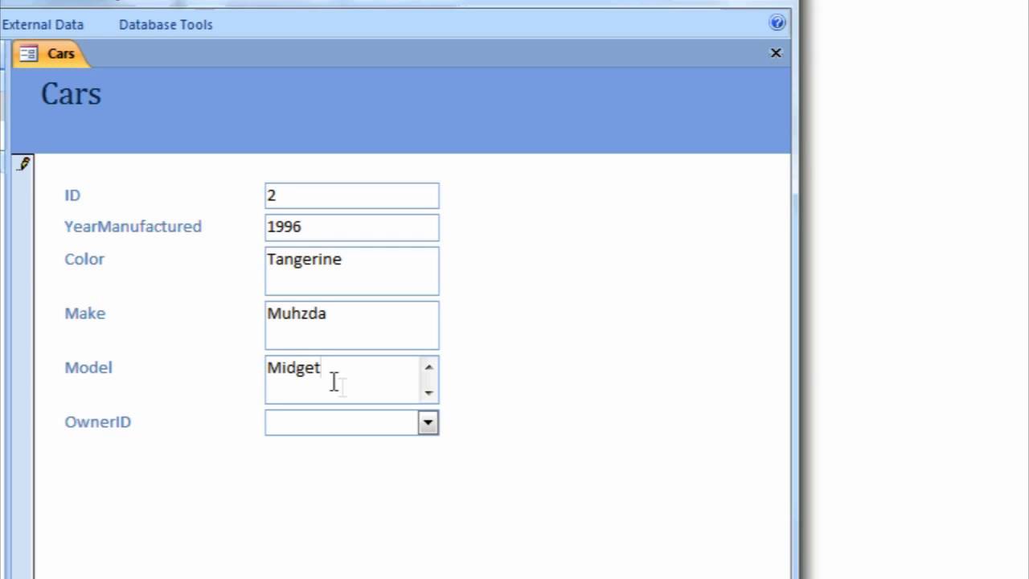
click(428, 422)
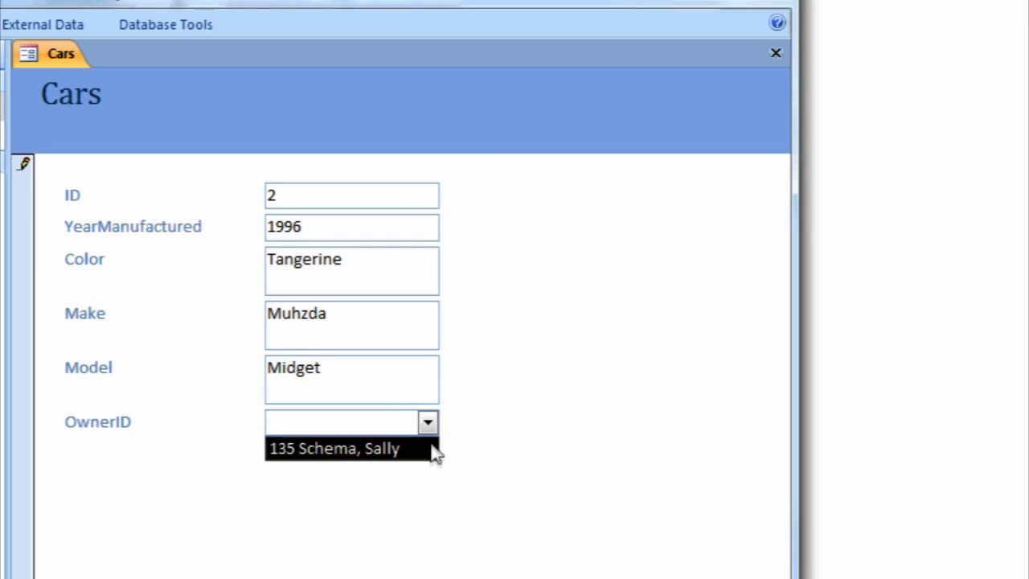
click(332, 448)
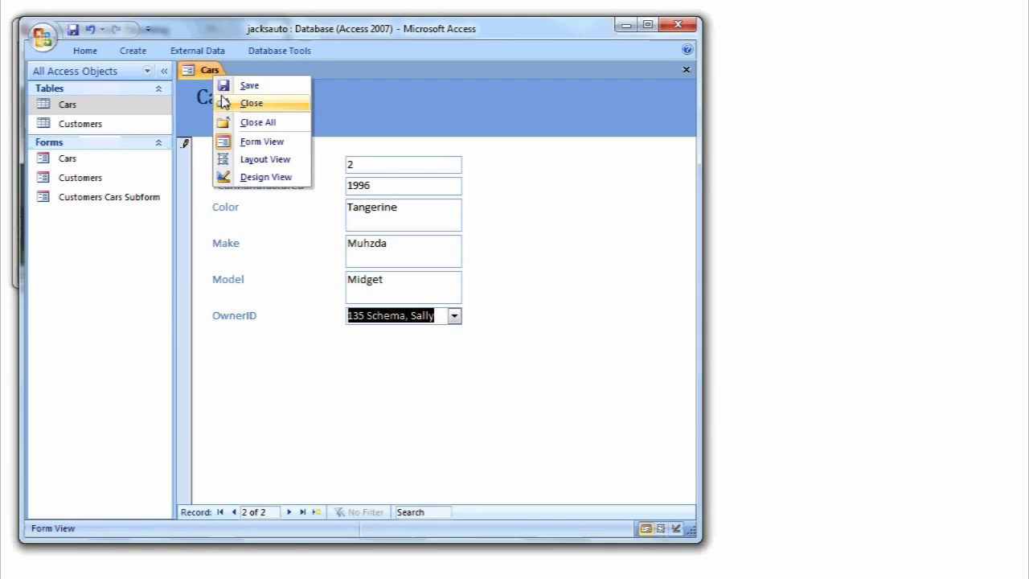
click(253, 102)
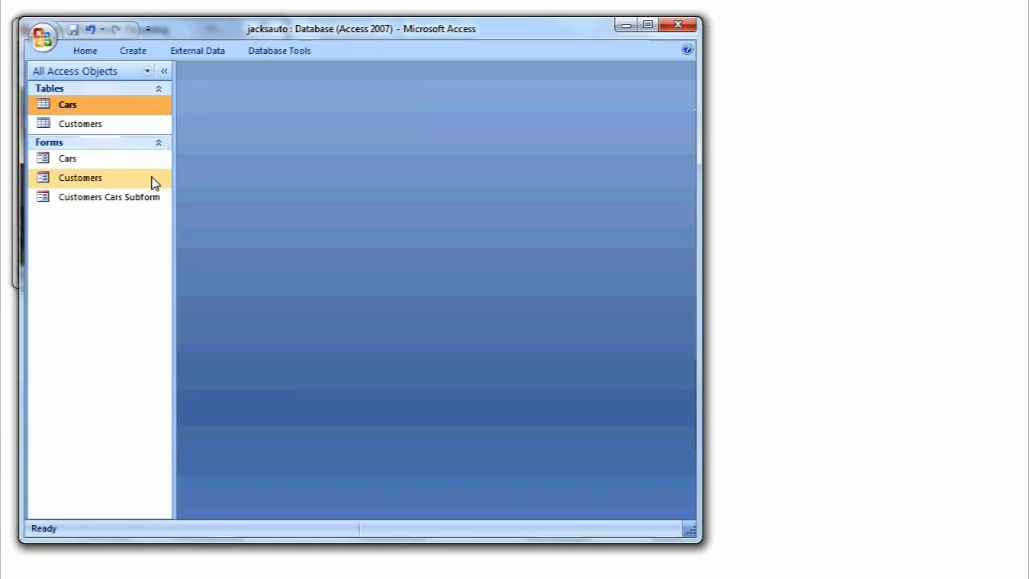
Step: In the Customers form, change customer 135's last name from Schema to Terabyte
double_click(79, 176)
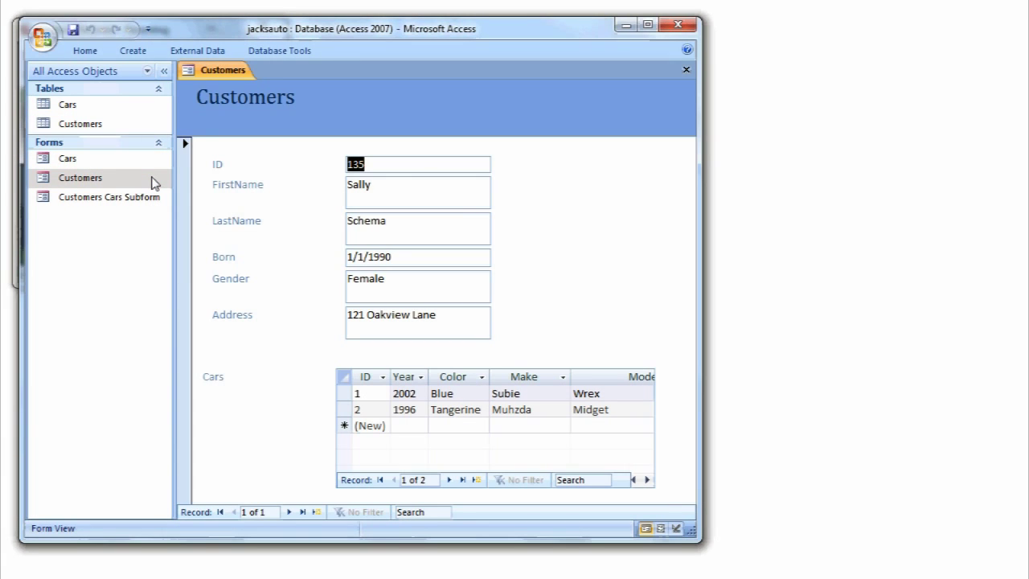
click(417, 227)
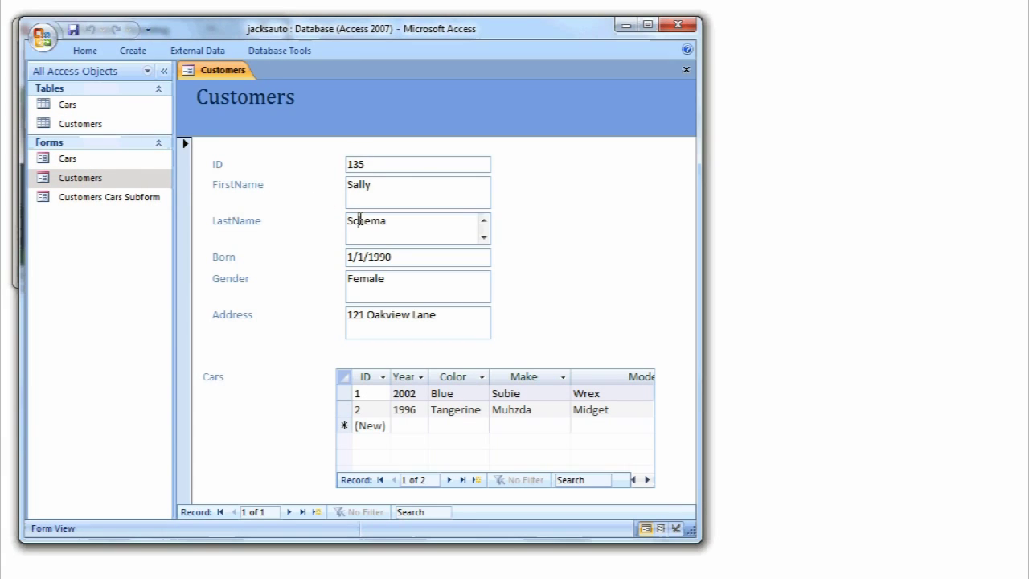
text(Tela)
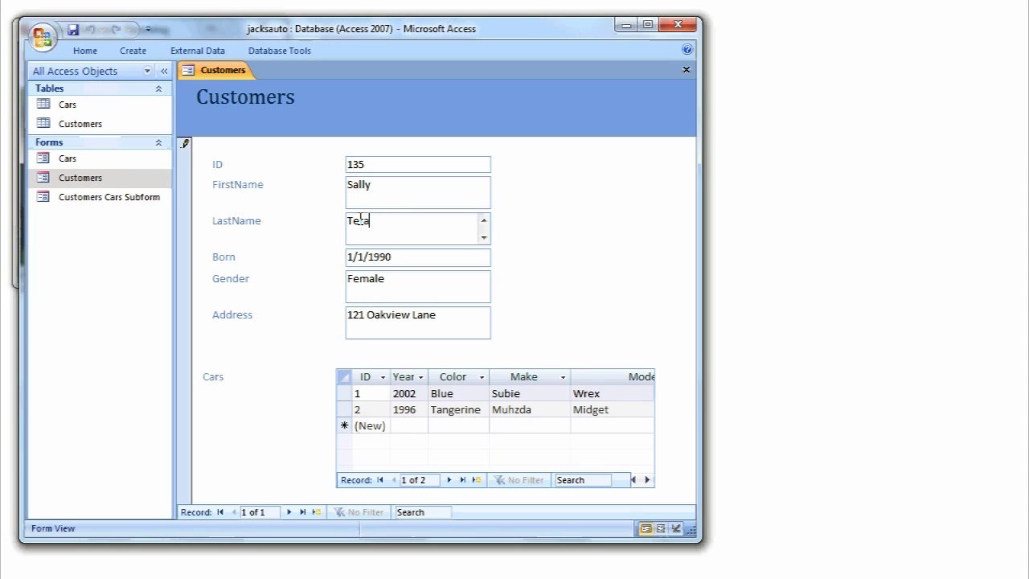
text(rabyte)
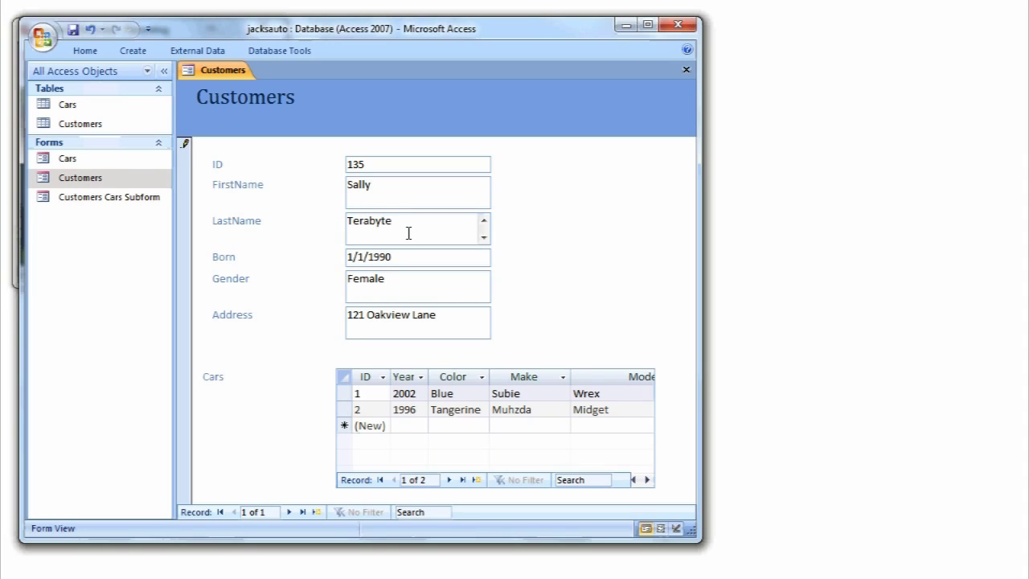